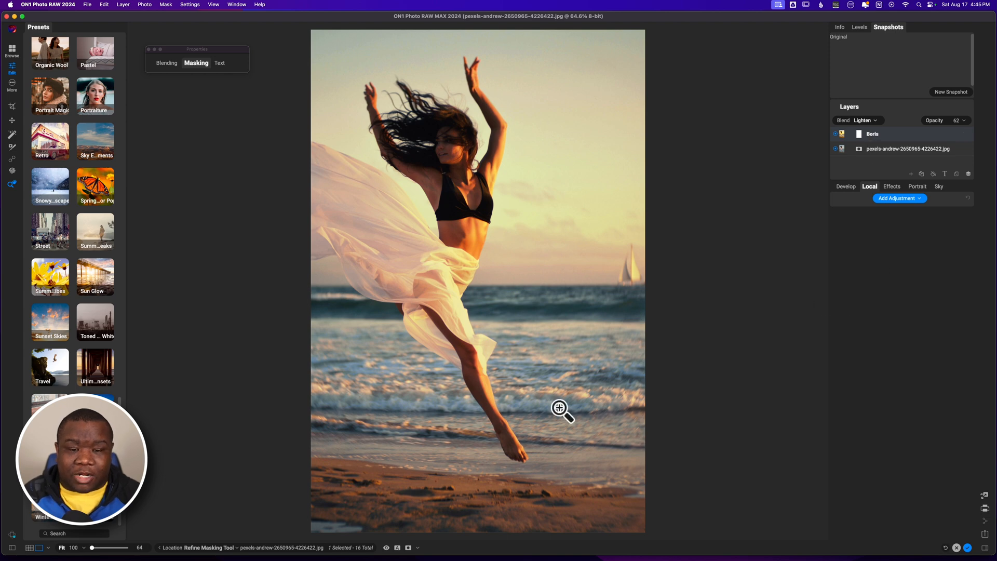
mouse_move(326, 184)
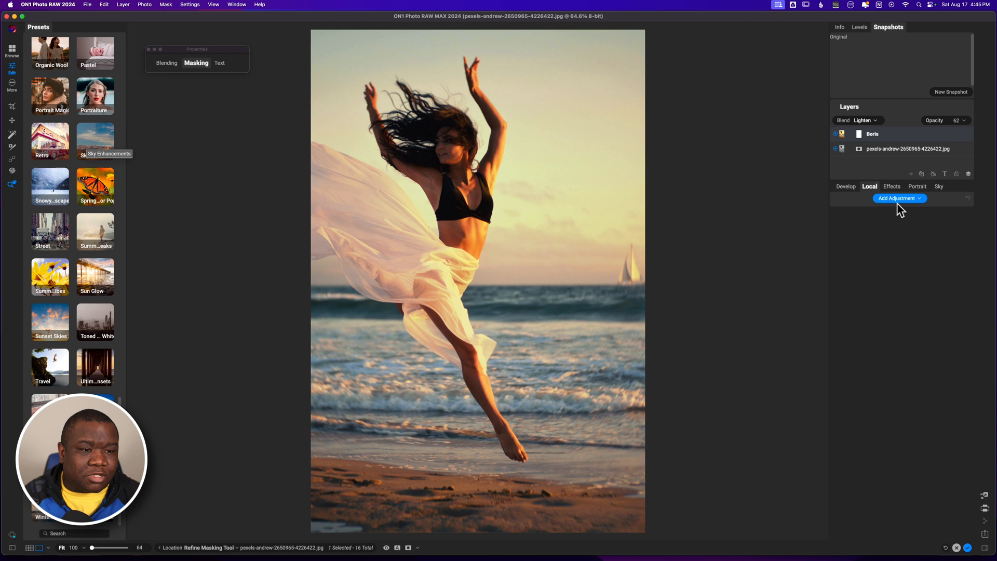
Add a new local adjustment layer to the Boris layer of the beach dancer photo
click(899, 197)
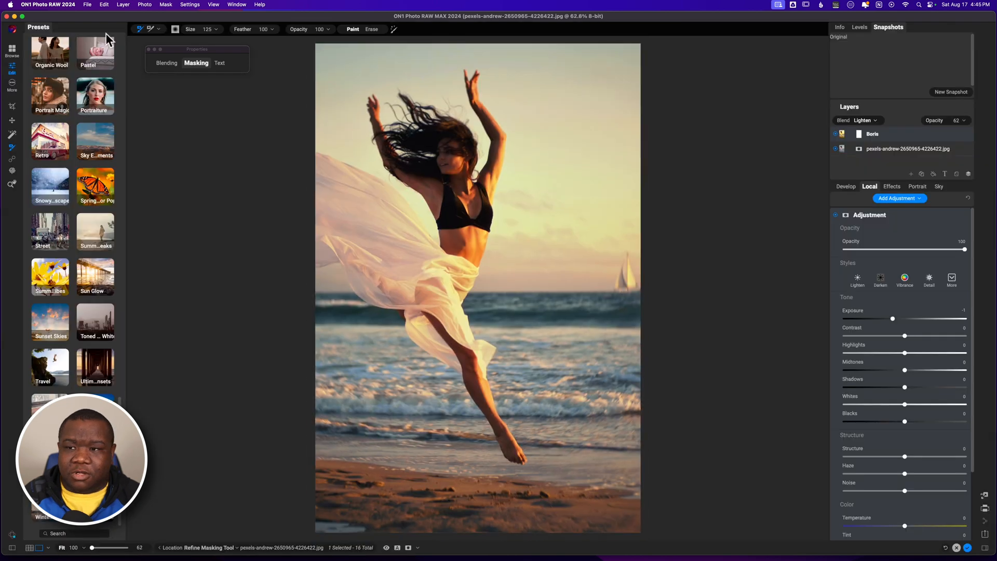
Select the Masking Brush to start masking the dancer
click(151, 29)
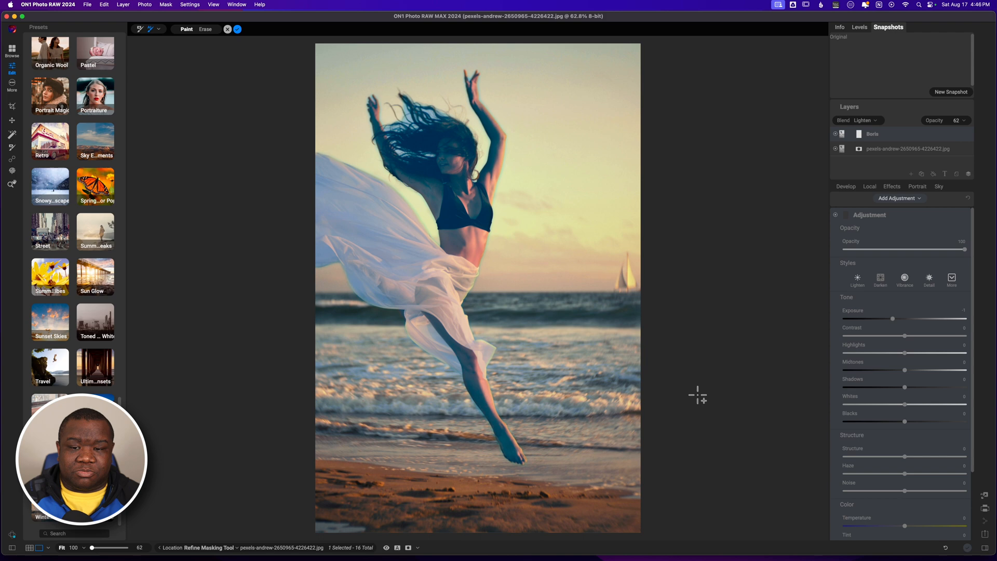
mouse_move(428, 139)
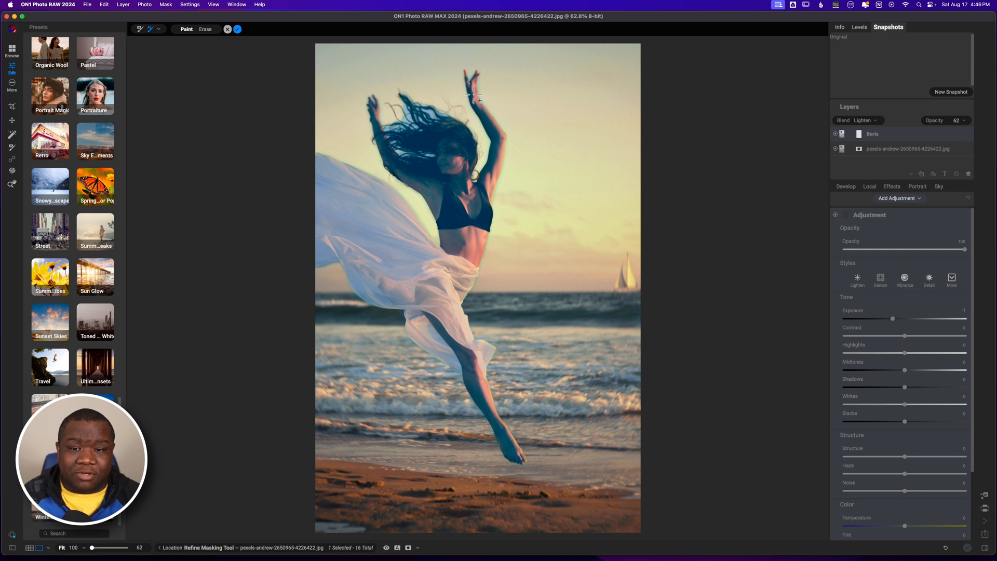
mouse_move(459, 234)
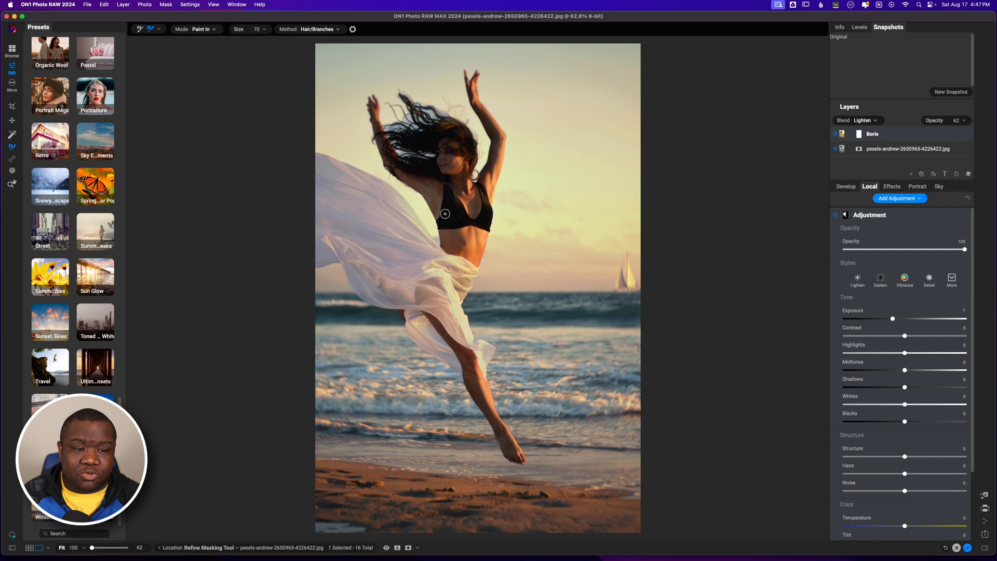
mouse_move(787, 376)
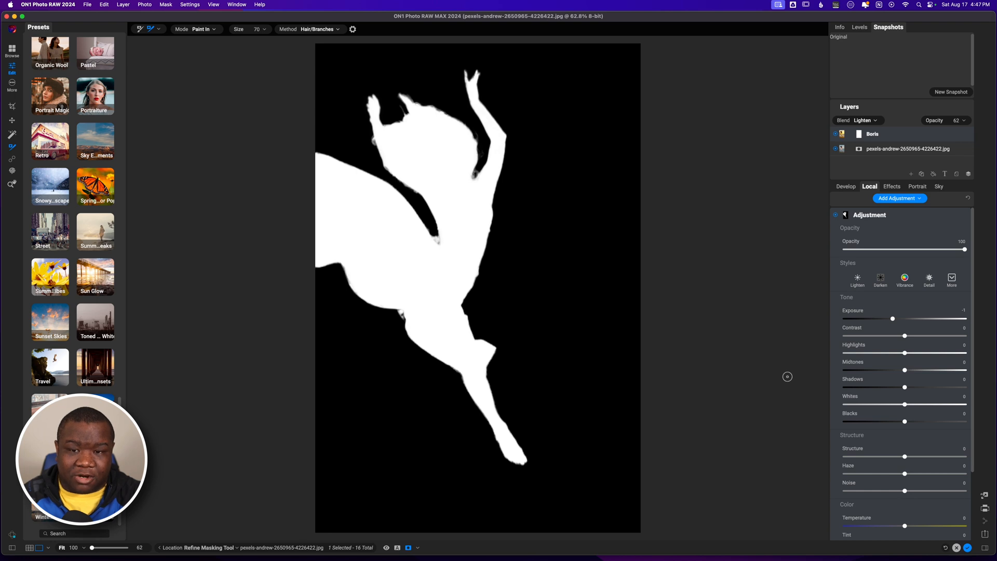
mouse_move(436, 103)
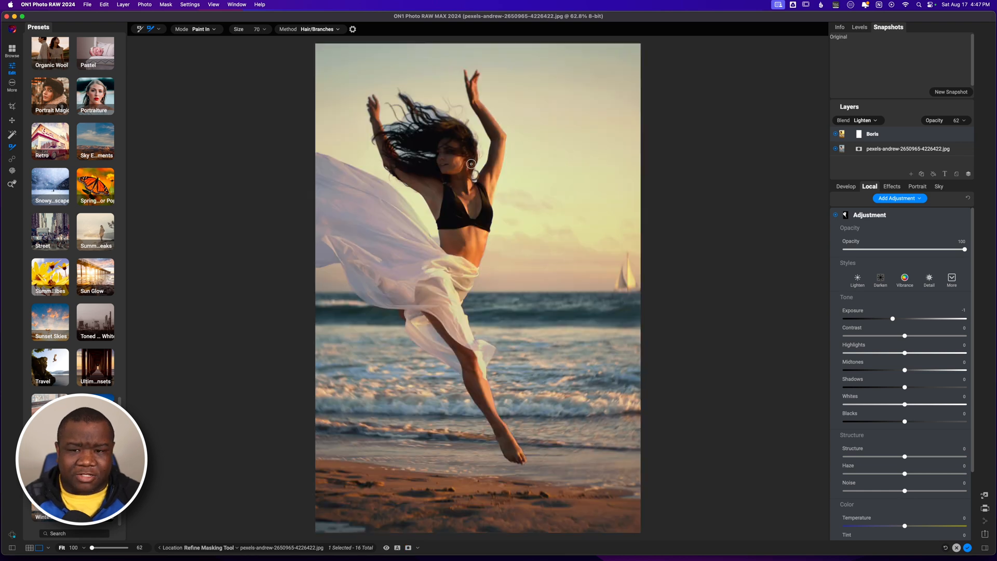
mouse_move(693, 314)
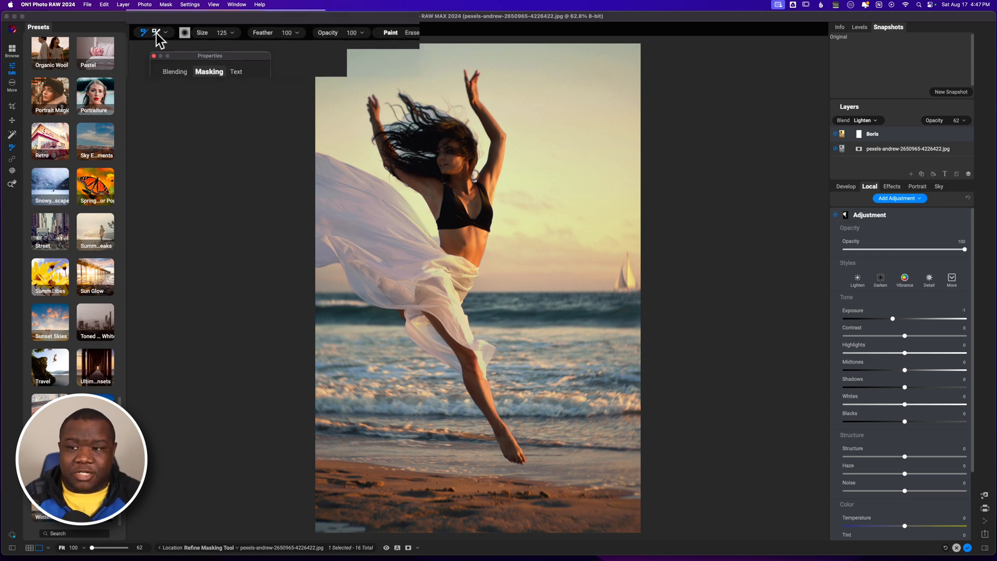
Set the Refine Masking Tool to Hair/Branches method, size 100, in Paint Out mode
click(172, 47)
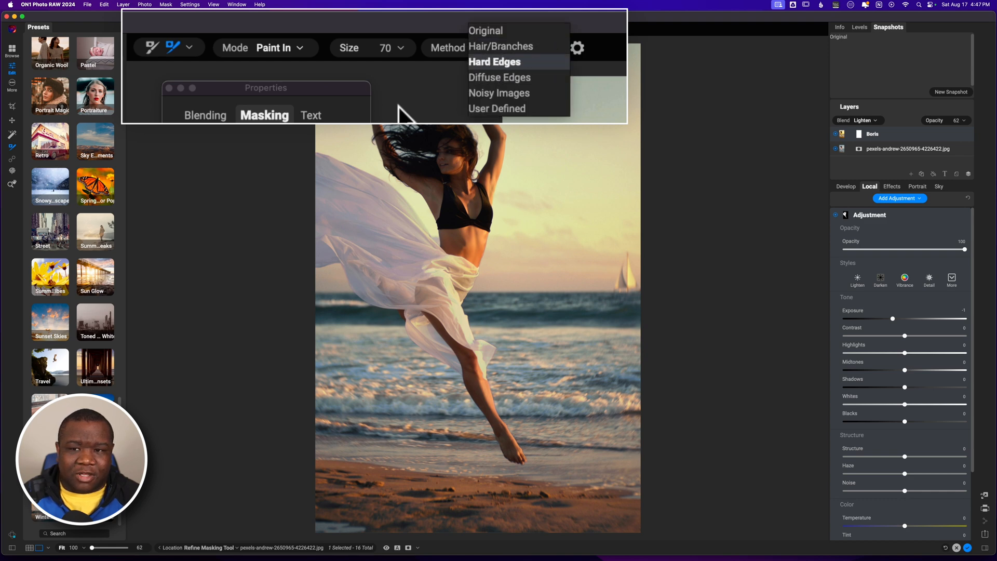
click(501, 46)
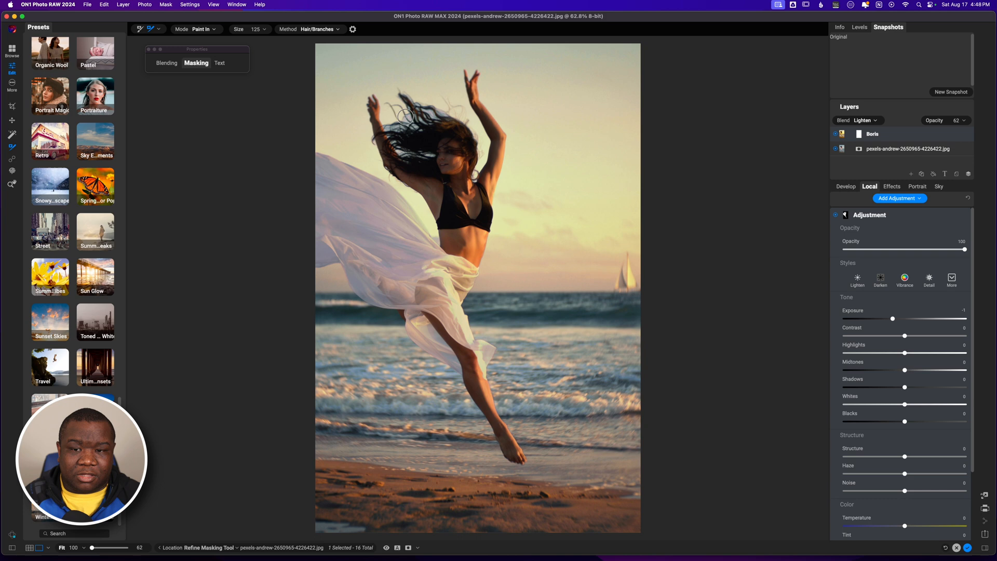
click(260, 29)
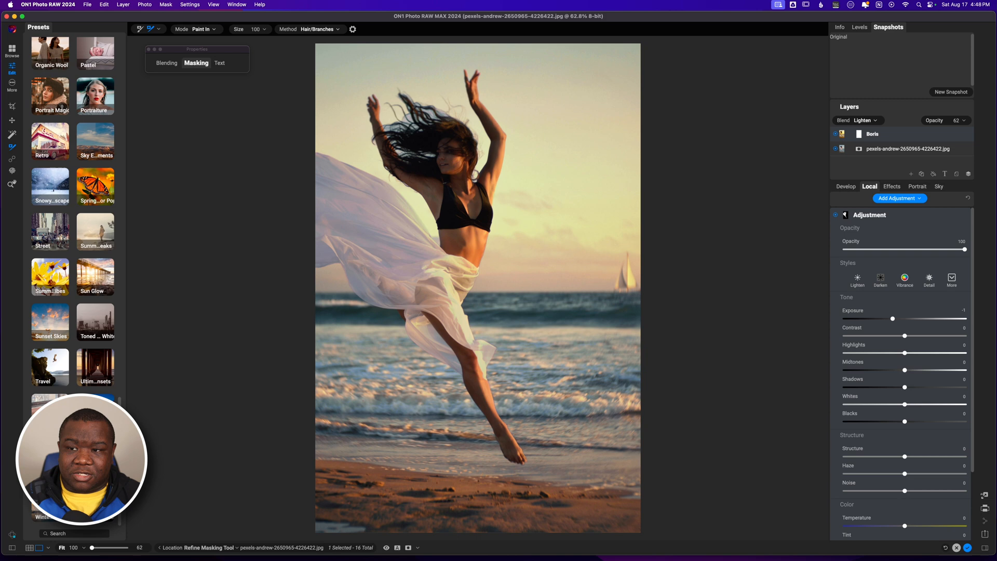
click(199, 30)
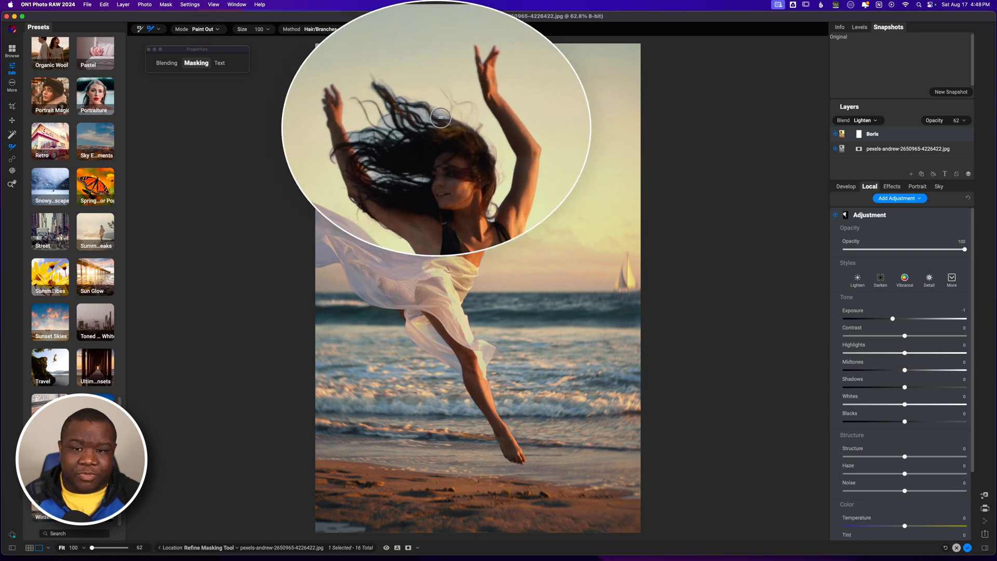
Brush along the dancer's flying hair edges to separate the strands from the sky
drag(441, 117, 383, 94)
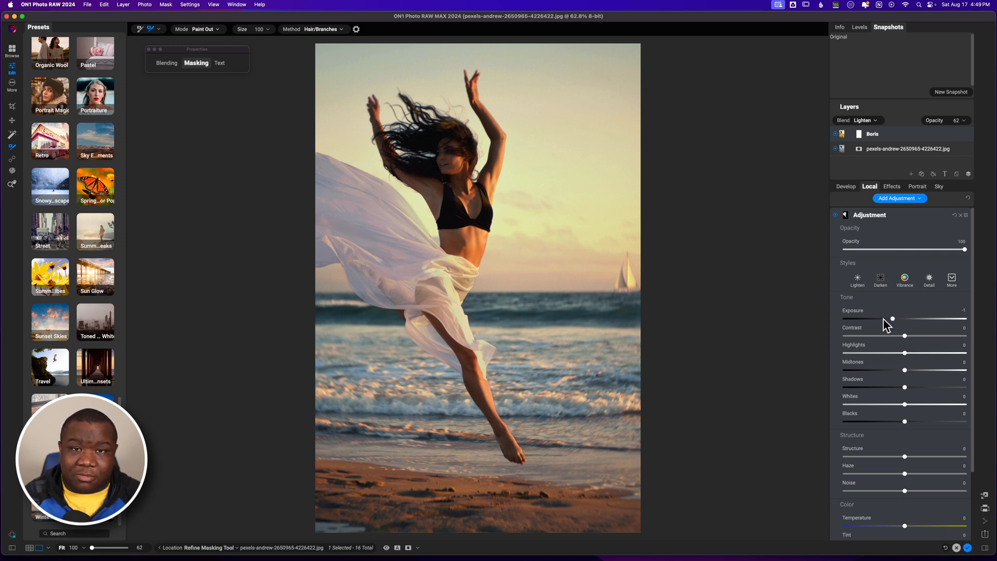
mouse_move(845, 215)
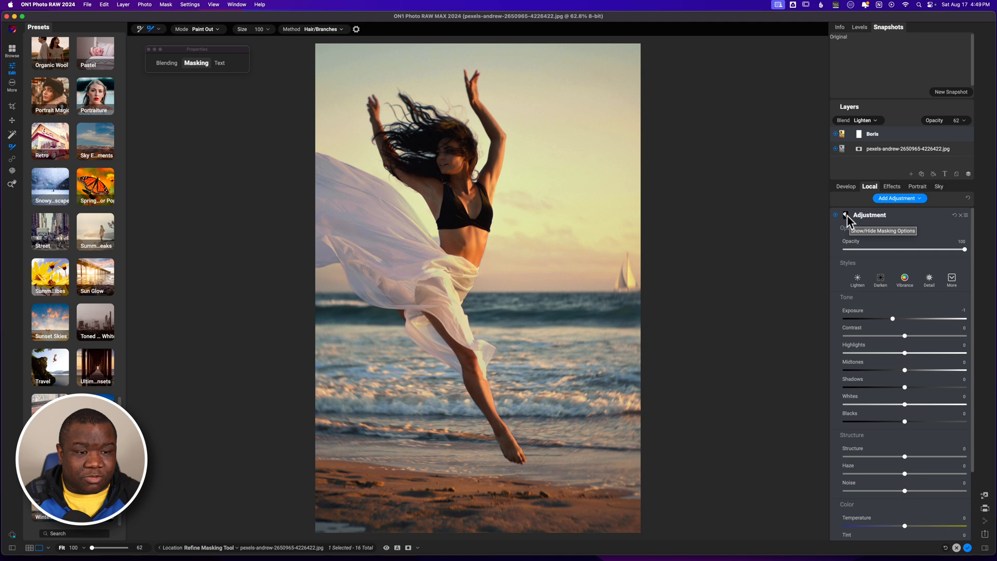
Invert the adjustment mask so the sky and sea darken around the dancer
click(845, 215)
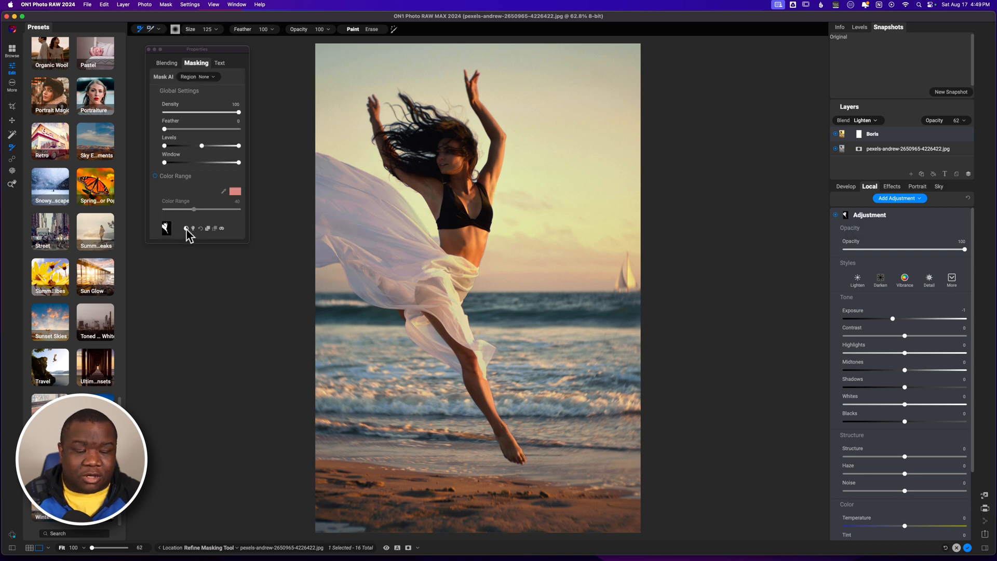
mouse_move(186, 230)
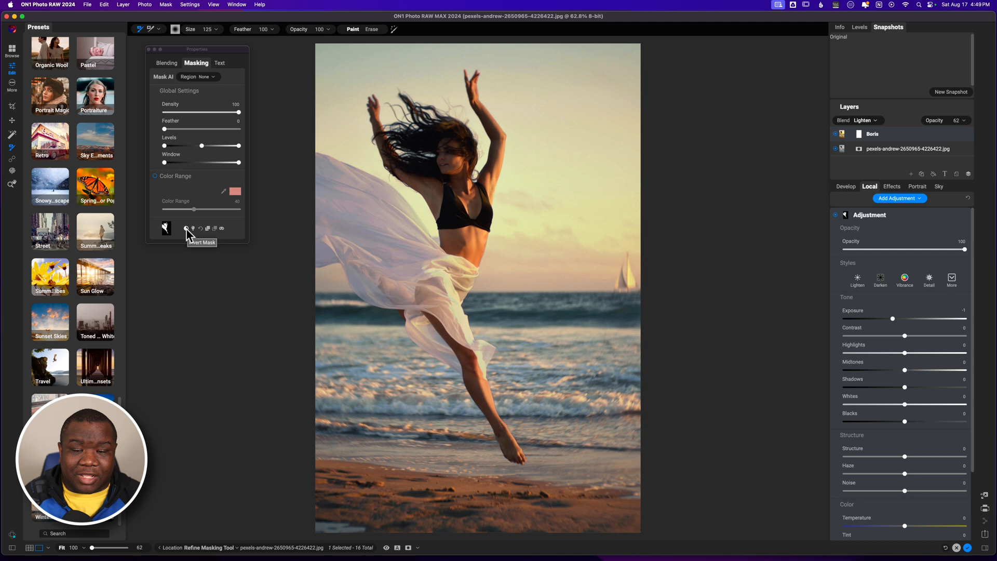
click(185, 229)
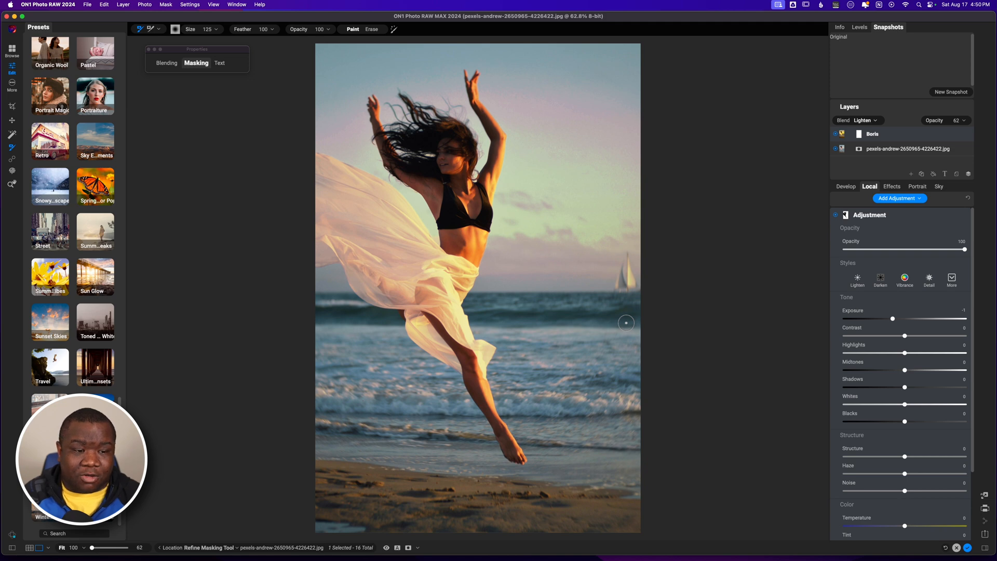
Ease the background adjustment's exposure from -1 to about -0.75
drag(892, 318, 895, 318)
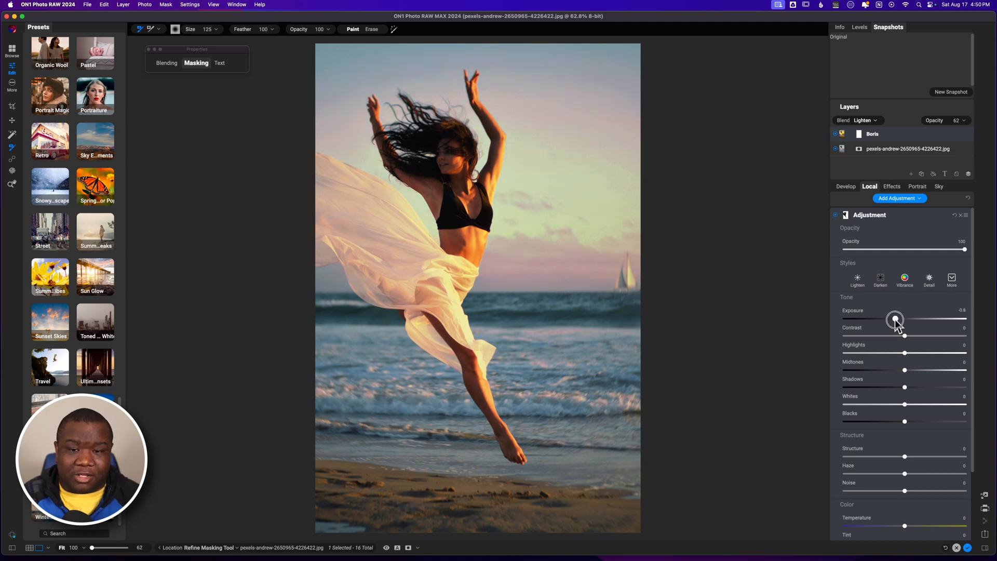
drag(895, 319, 896, 318)
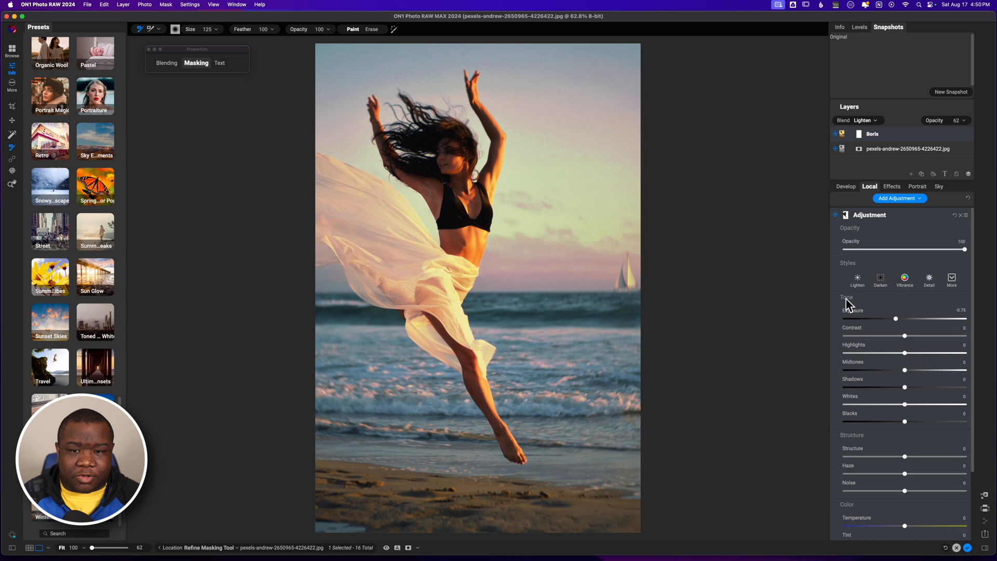
mouse_move(859, 222)
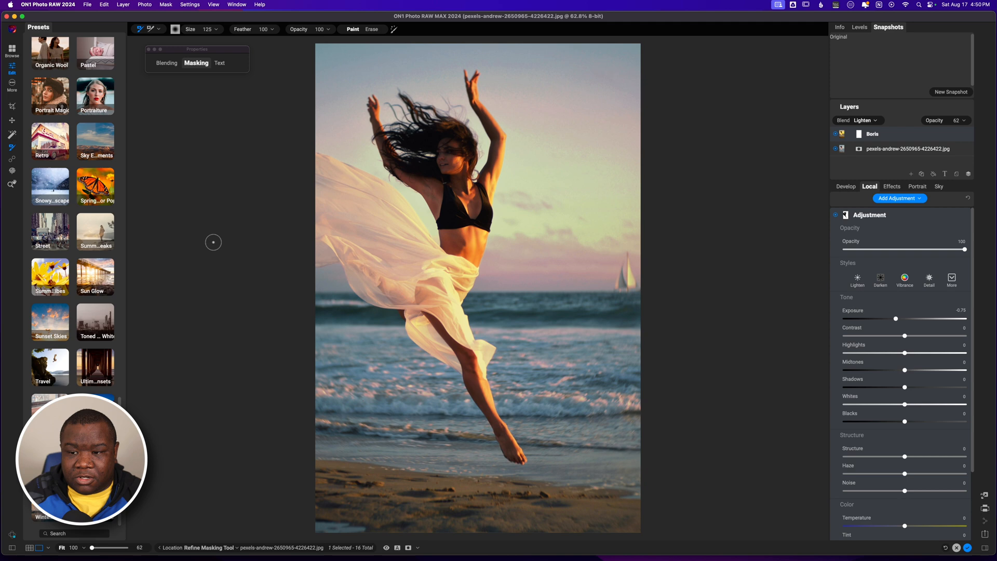
click(197, 62)
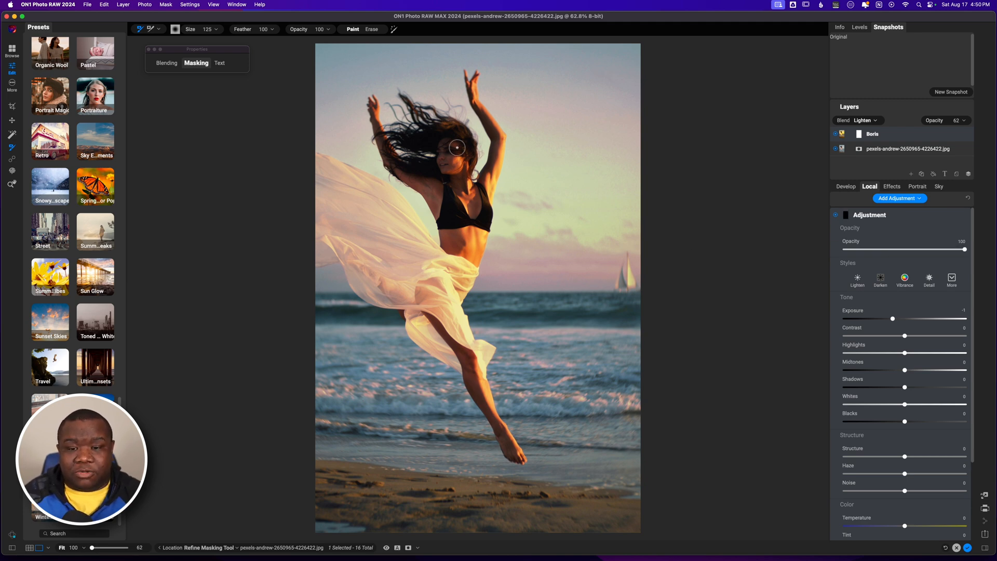
mouse_move(496, 203)
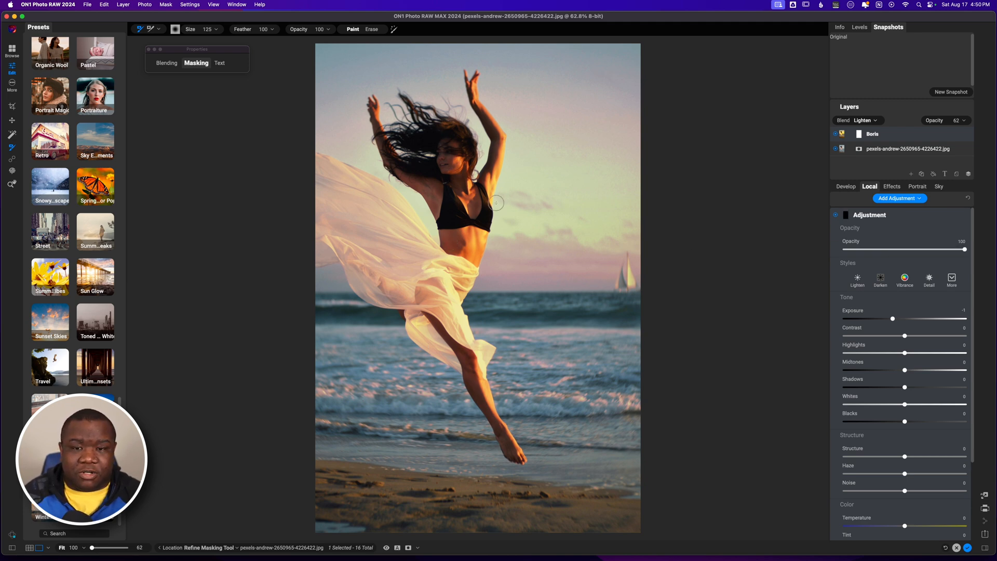
mouse_move(376, 135)
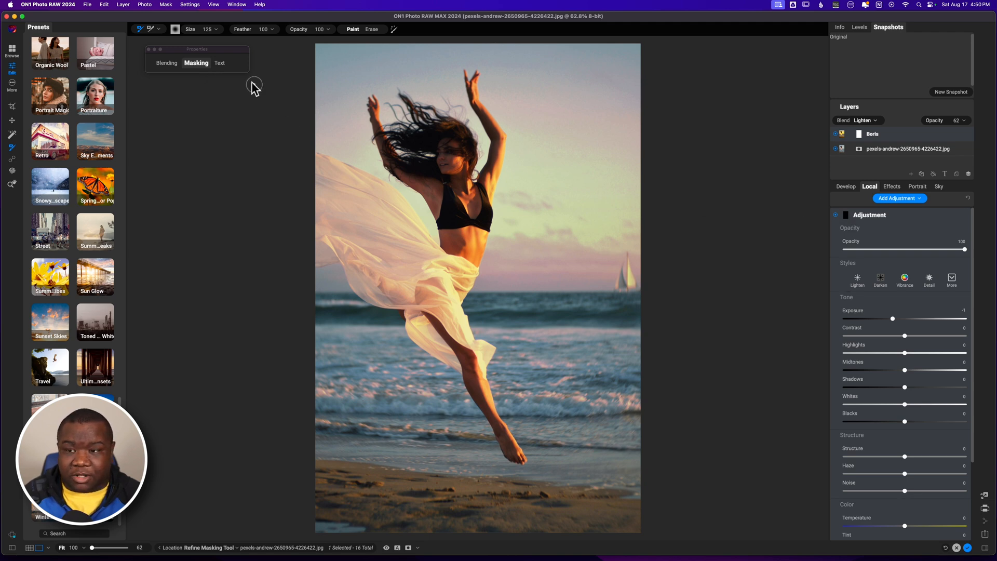
Display the Masking settings of the second adjustment
click(196, 62)
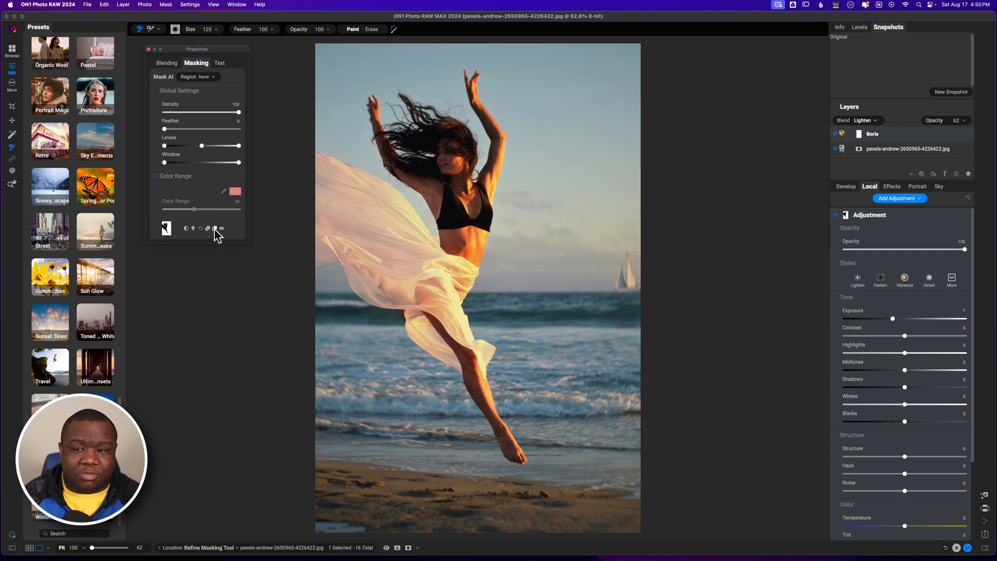
mouse_move(193, 234)
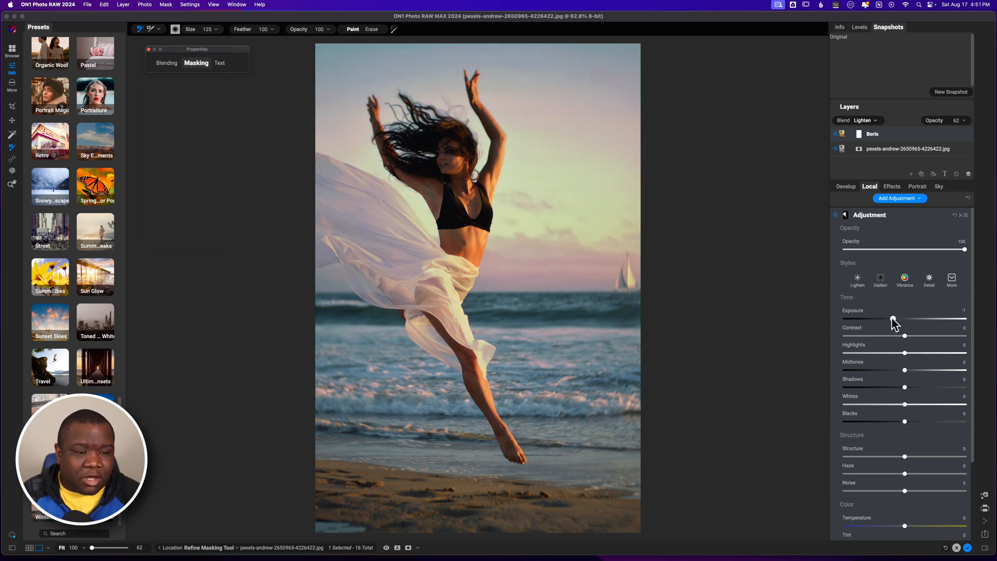
Set the dancer's adjustment to exposure +0.05, shadows +7 and contrast +17
drag(893, 318, 901, 318)
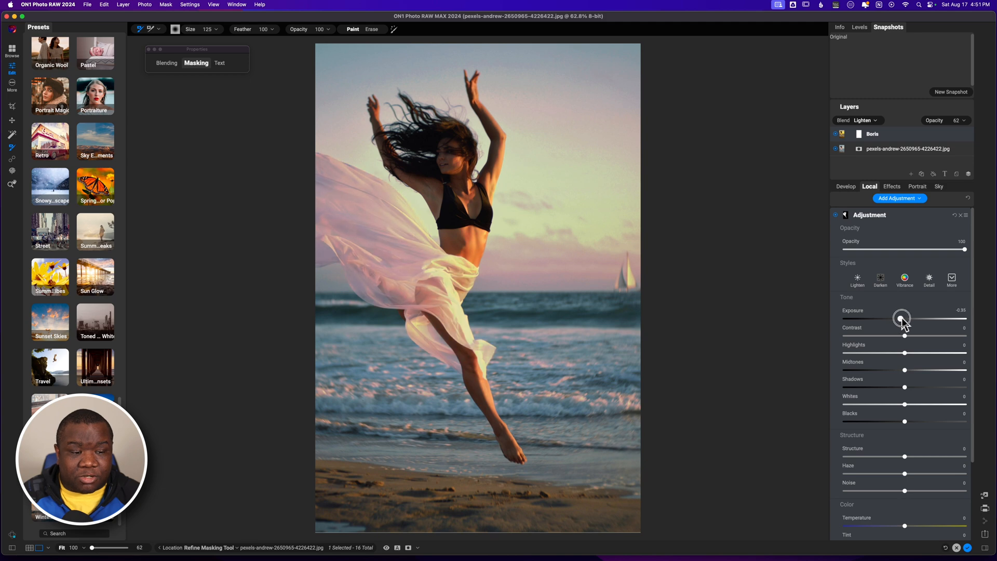
drag(901, 318, 904, 318)
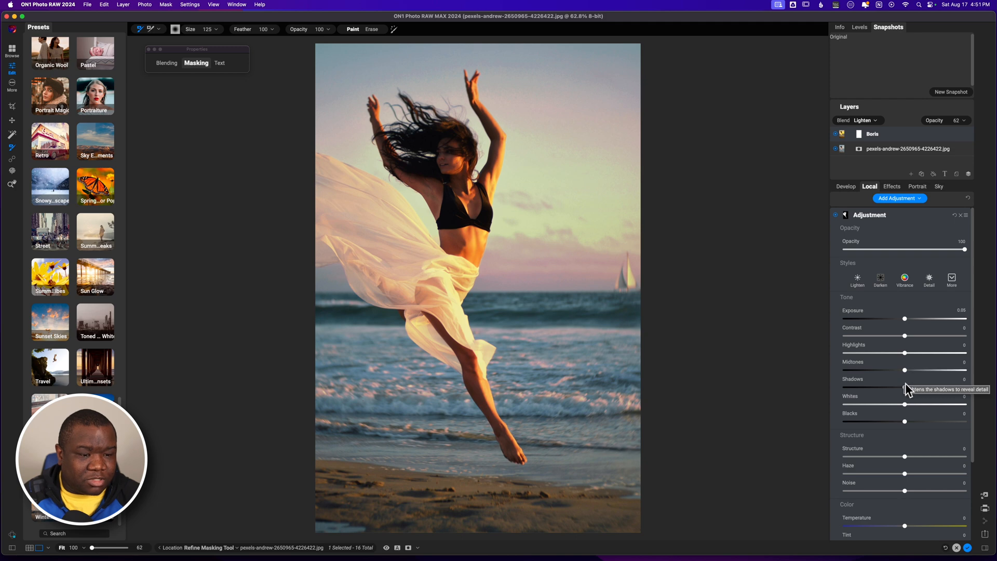
drag(903, 387, 909, 387)
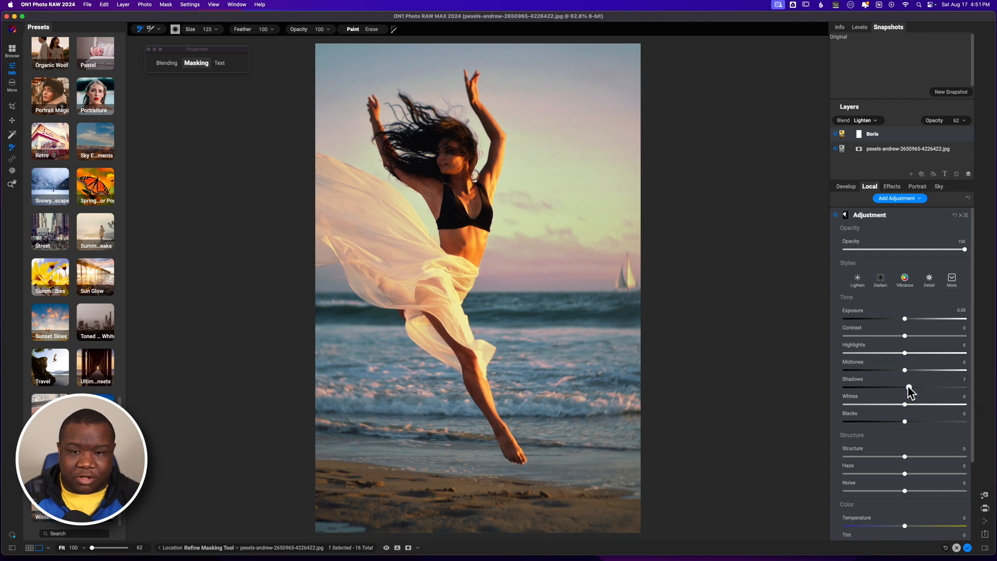
mouse_move(906, 337)
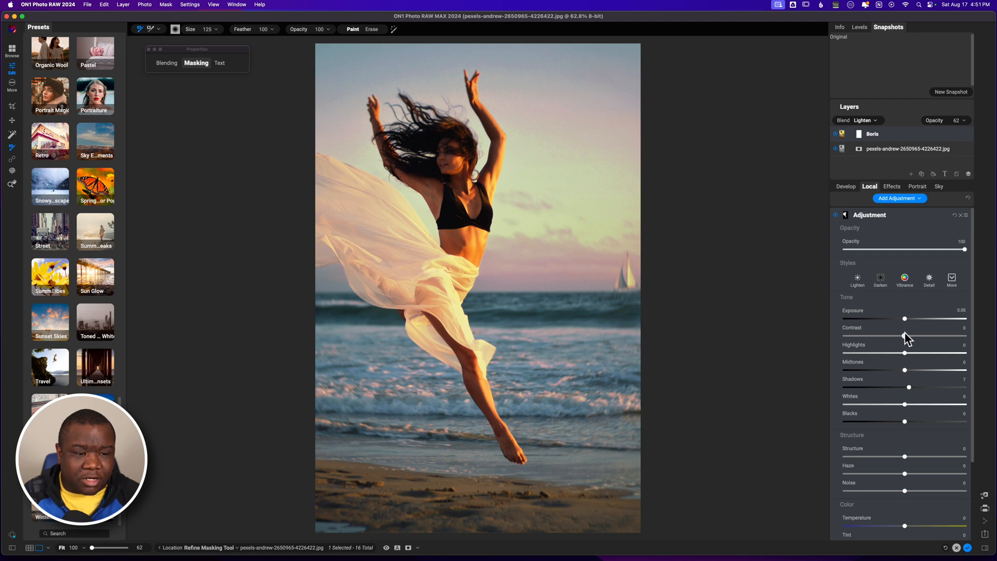
drag(904, 335, 917, 334)
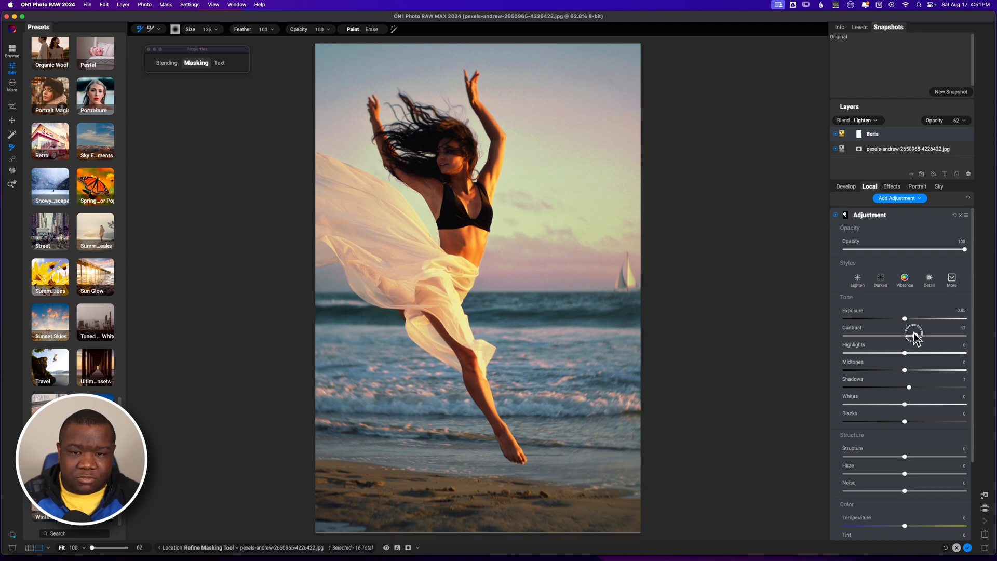
drag(913, 334, 908, 334)
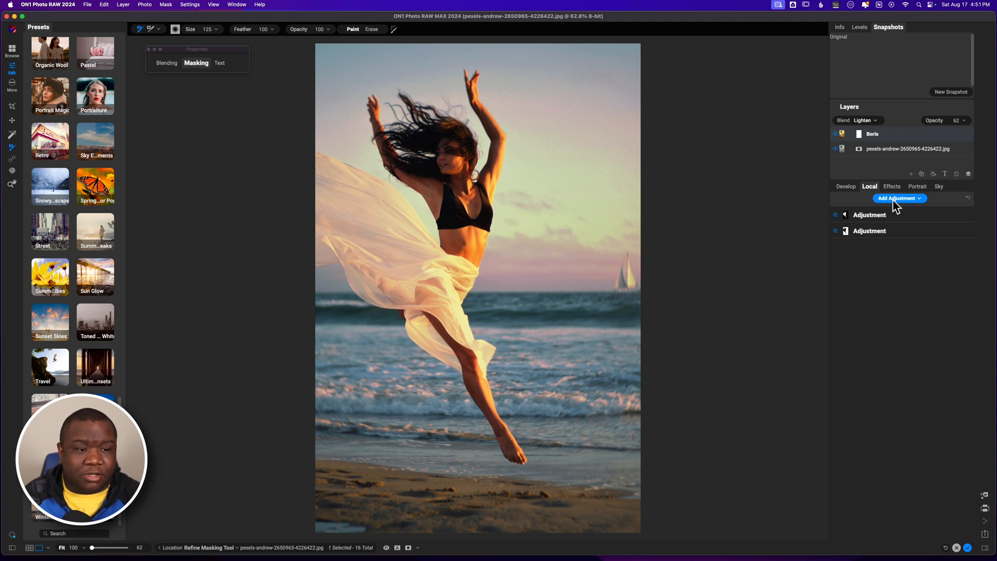
Expand the adjustment's settings and raise its Shadows to +13
click(869, 214)
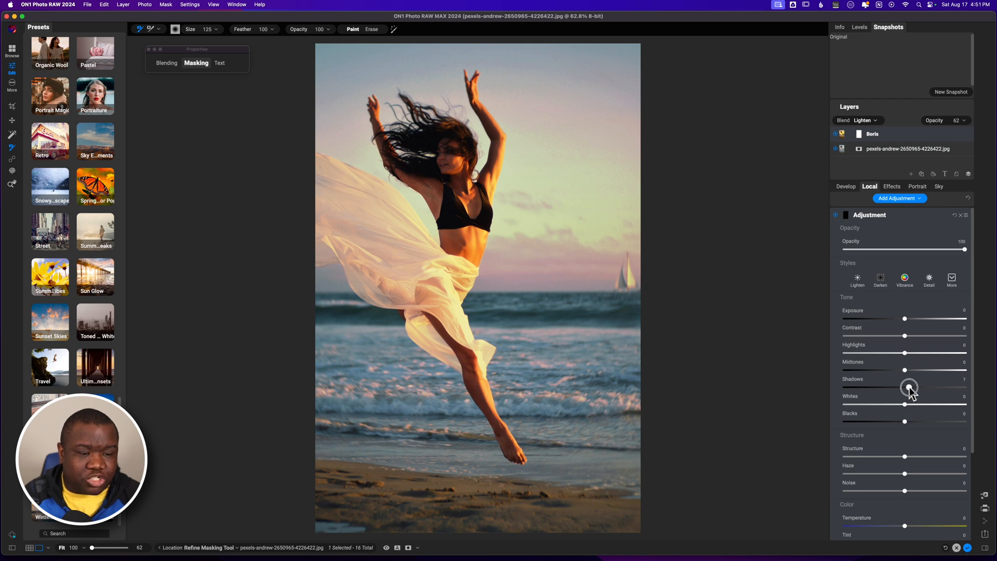
drag(908, 386, 912, 386)
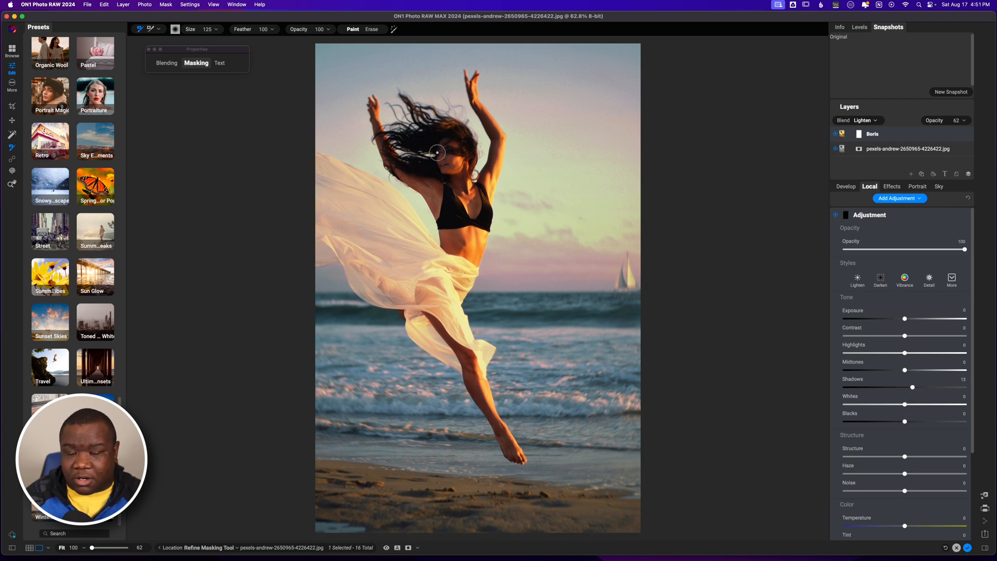